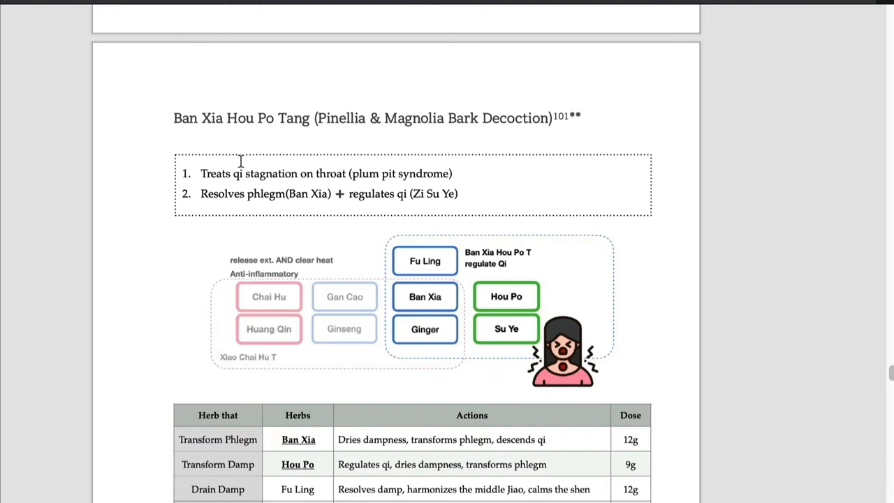
{"action": "mouse_move", "coordinate": [545, 286]}
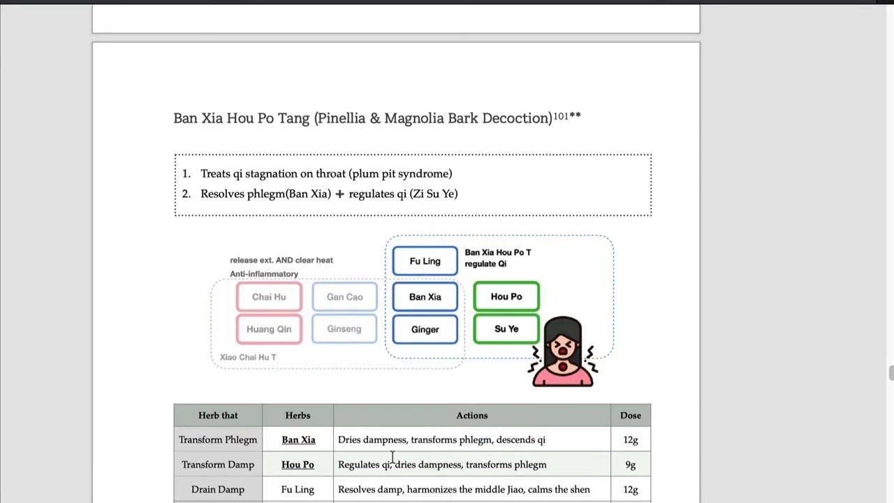
Select 'Regulates qi' in the Hou Po row and reveal the Zi Su Ye and Sheng Jiang rows.
{"action": "double_click", "coordinate": [357, 463]}
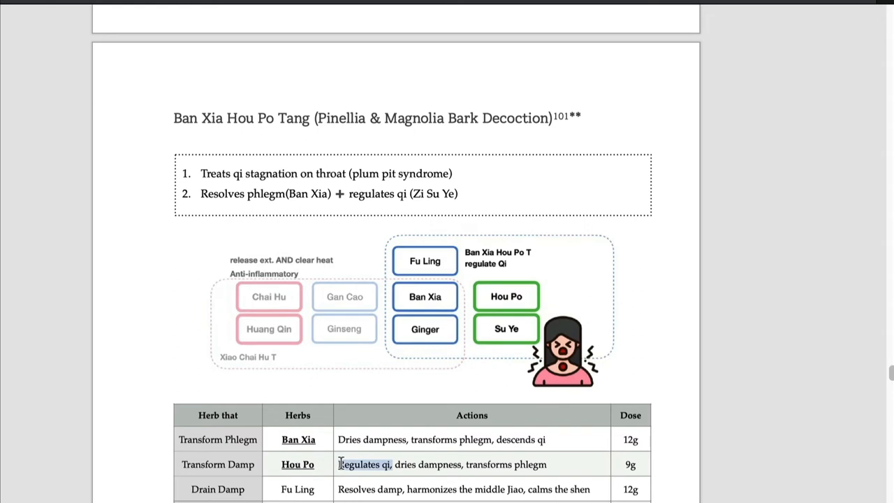
{"action": "scroll", "scroll_direction": "down", "scroll_amount": 3}
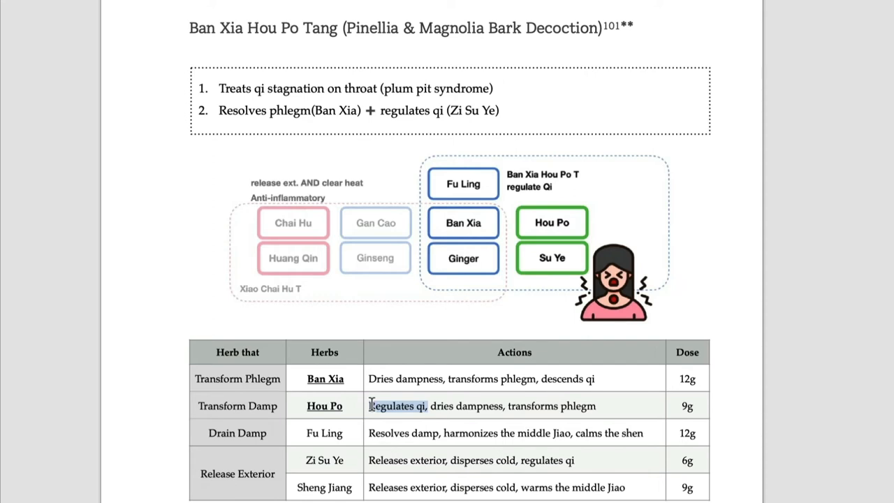
{"action": "scroll", "scroll_direction": "down", "scroll_amount": 3}
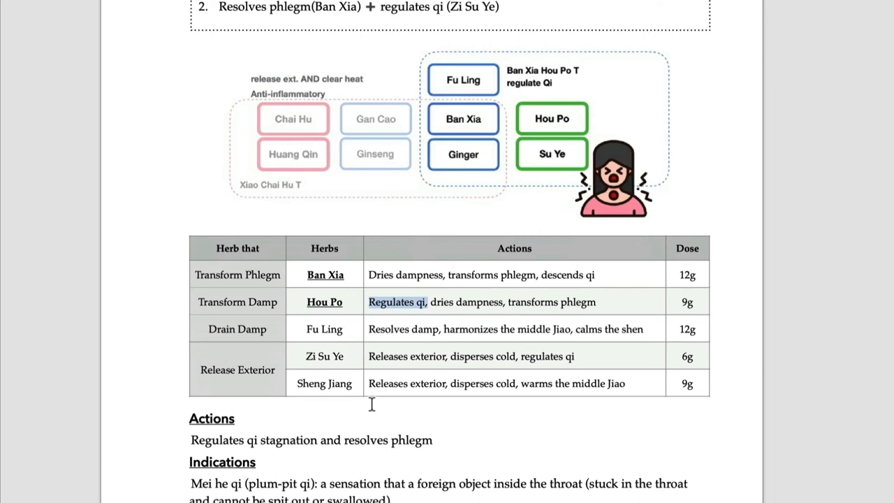
{"action": "mouse_move", "coordinate": [385, 152]}
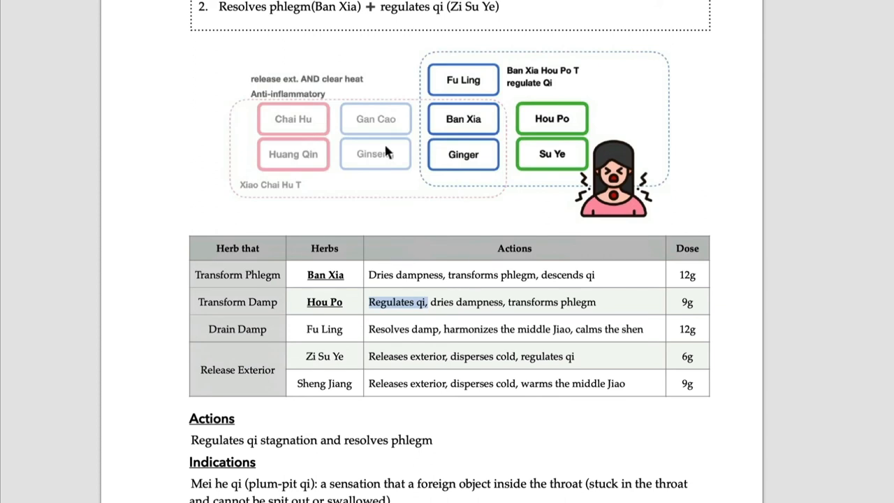
{"action": "mouse_move", "coordinate": [235, 155]}
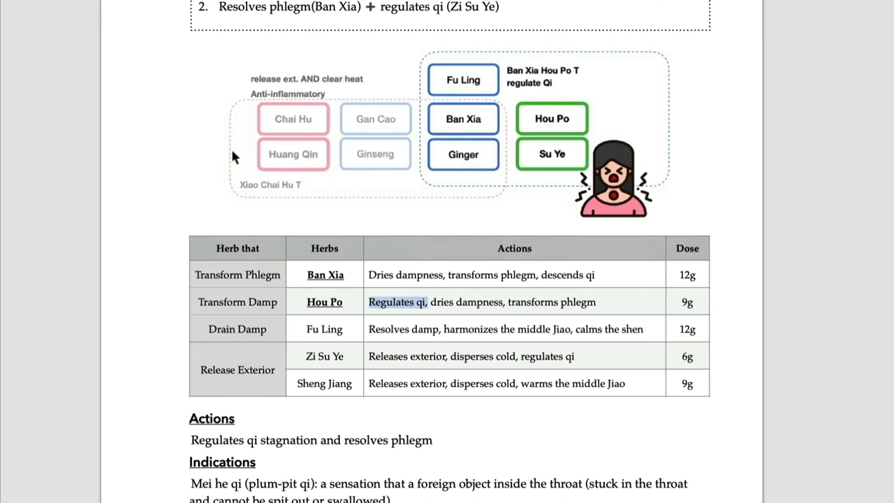
{"action": "mouse_move", "coordinate": [411, 104]}
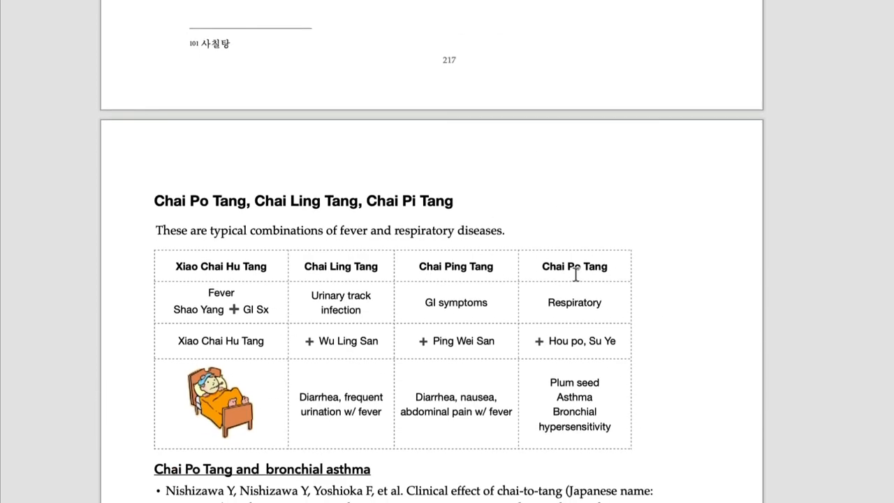
{"action": "mouse_move", "coordinate": [579, 289]}
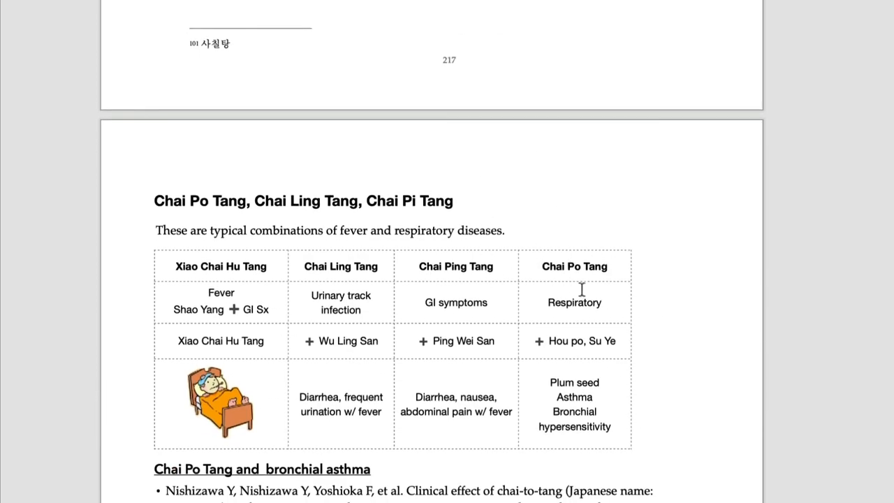
{"action": "mouse_move", "coordinate": [576, 410]}
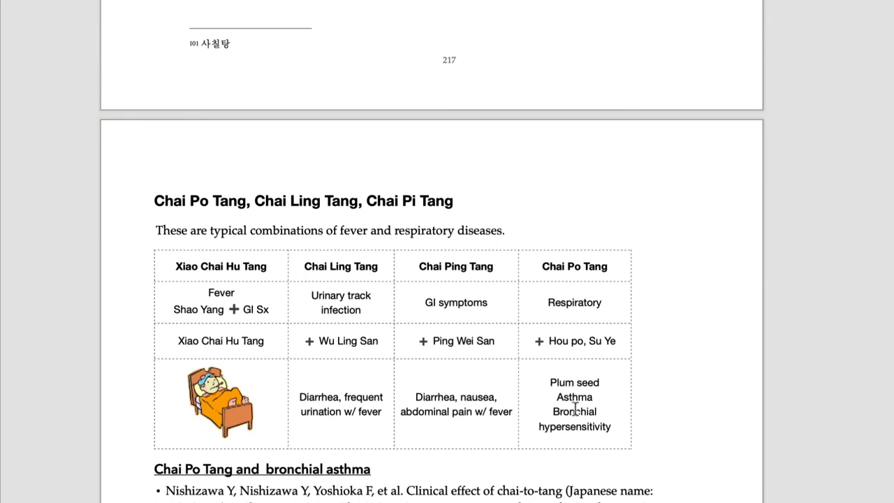
{"action": "mouse_move", "coordinate": [593, 430]}
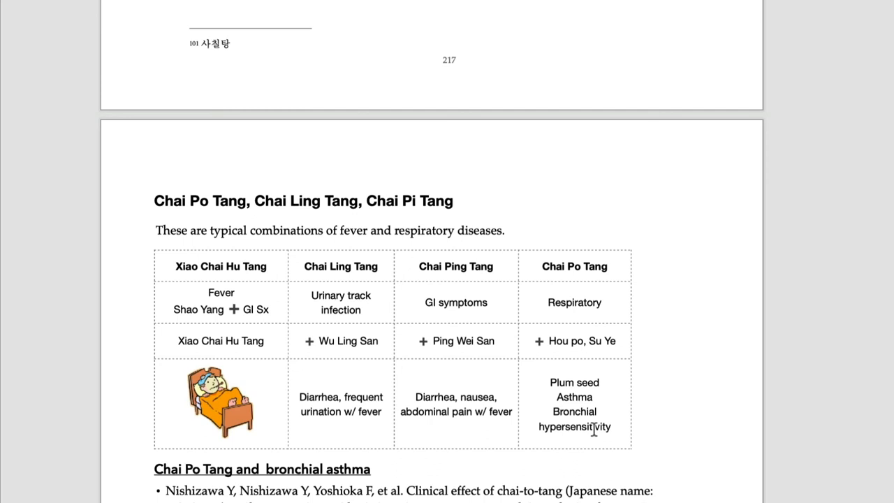
{"action": "mouse_move", "coordinate": [165, 292]}
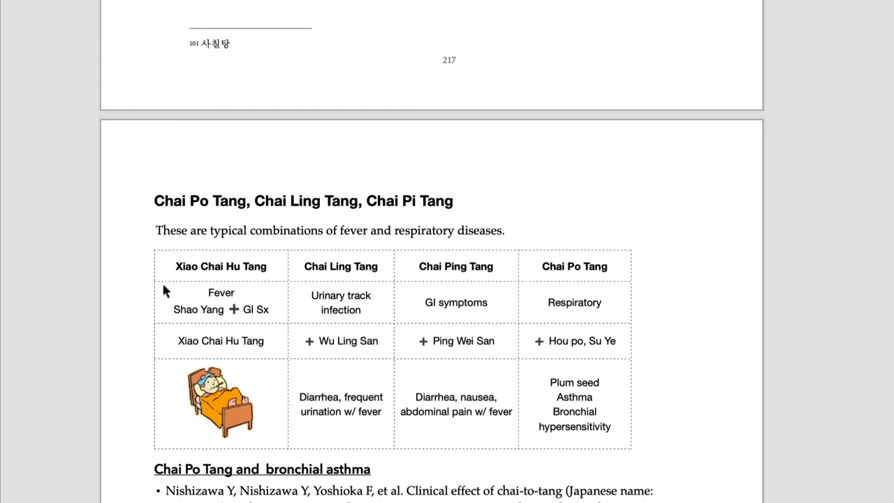
{"action": "mouse_move", "coordinate": [257, 268]}
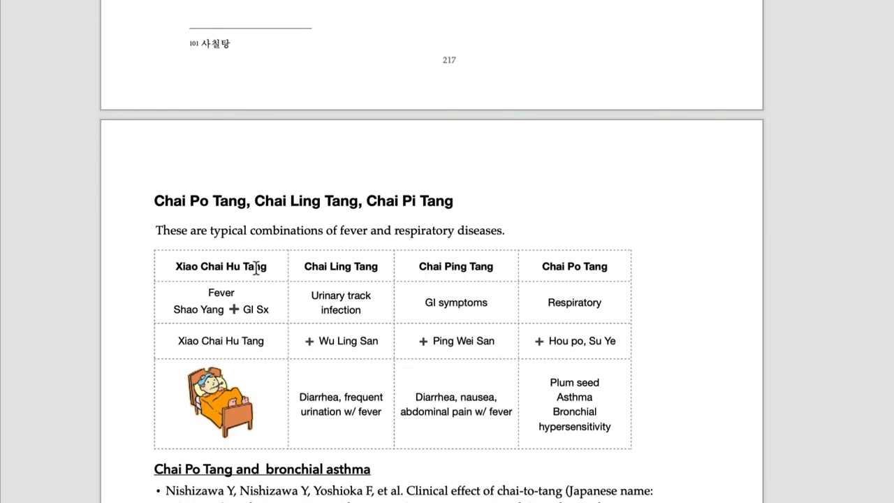
Scroll down to the Chai Po Tang page with its formula comparison table.
{"action": "scroll", "scroll_direction": "down", "scroll_amount": 3}
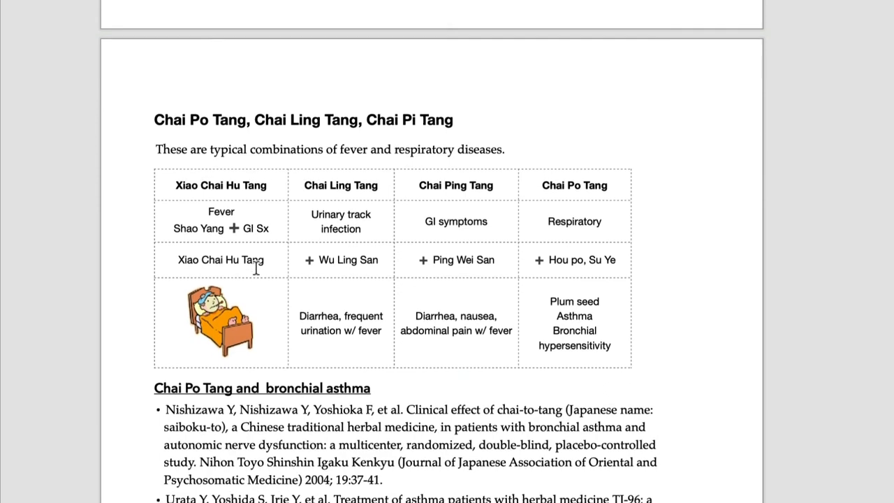
Scroll down to the bronchial asthma references including the Urata, Egashira and Yamagiwa studies.
{"action": "scroll", "scroll_direction": "down", "scroll_amount": 3}
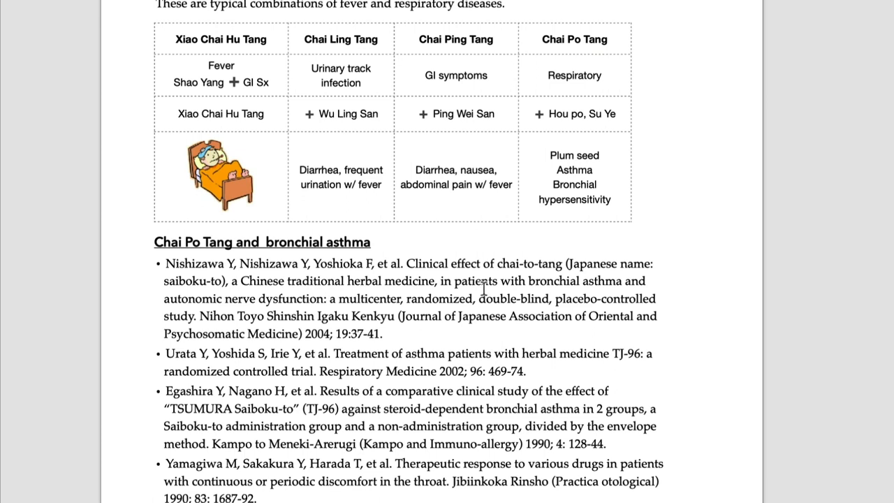
{"action": "mouse_move", "coordinate": [159, 282]}
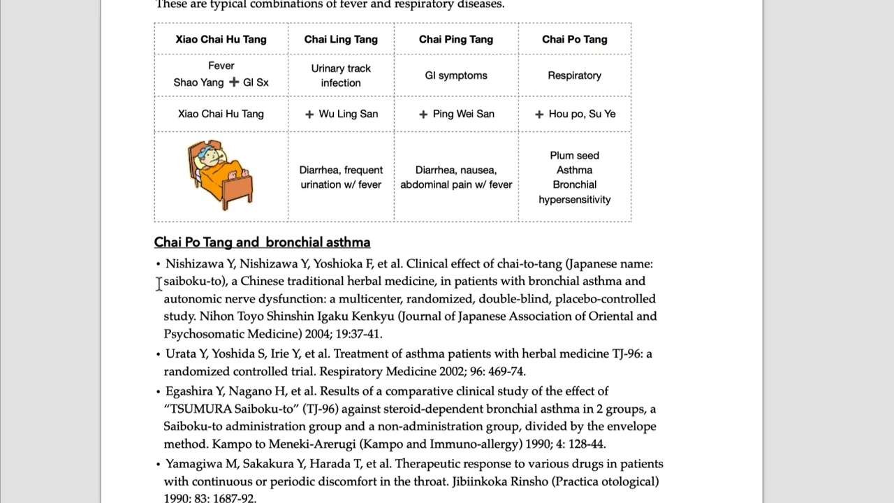
{"action": "mouse_move", "coordinate": [221, 282]}
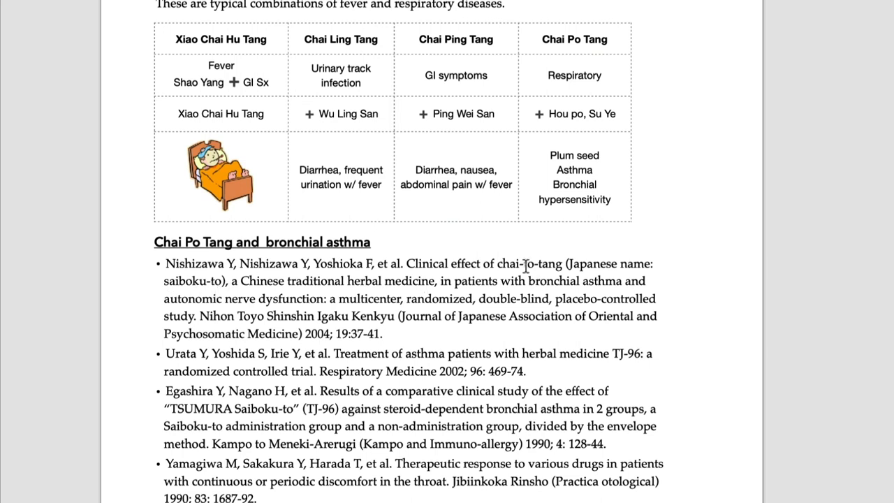
{"action": "mouse_move", "coordinate": [543, 268]}
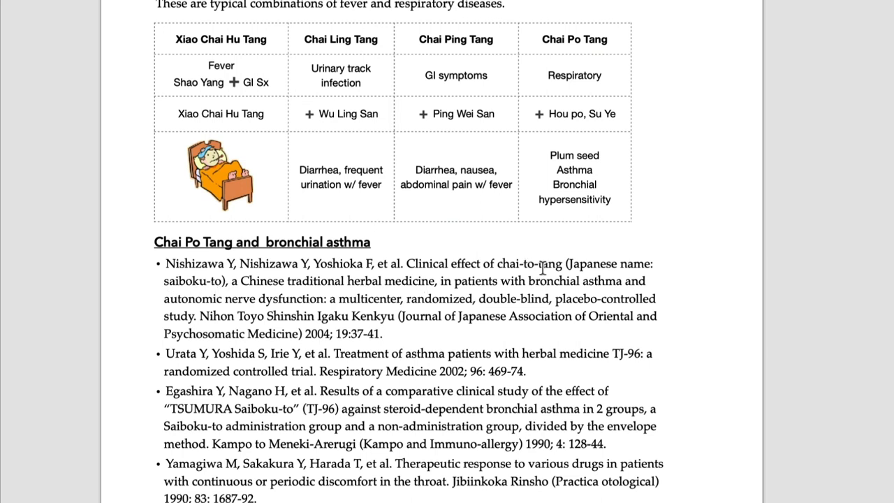
{"action": "mouse_move", "coordinate": [256, 327]}
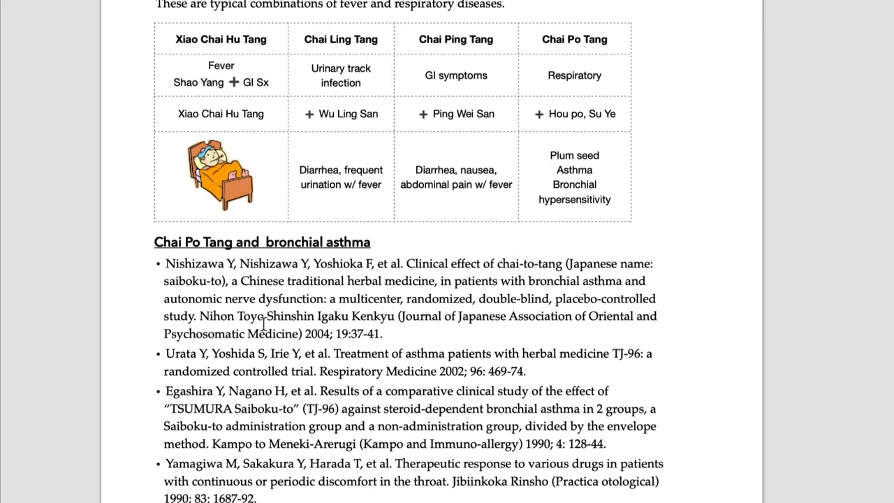
{"action": "mouse_move", "coordinate": [340, 310]}
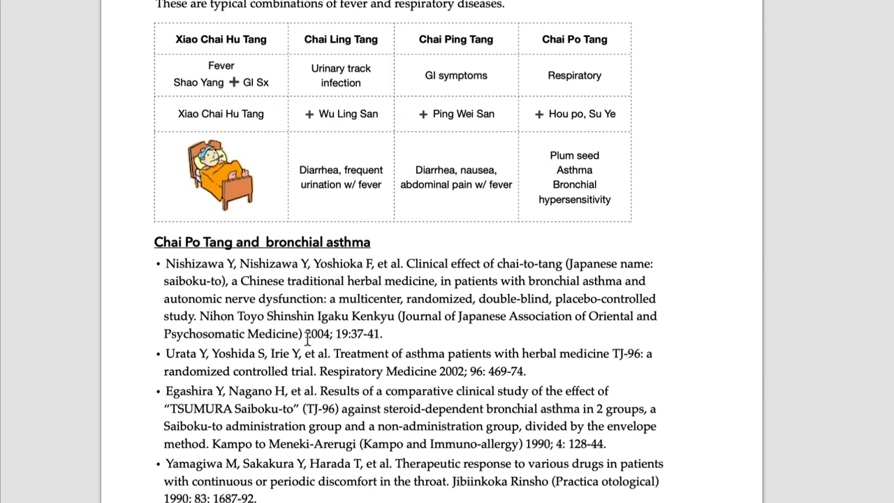
{"action": "mouse_move", "coordinate": [422, 283]}
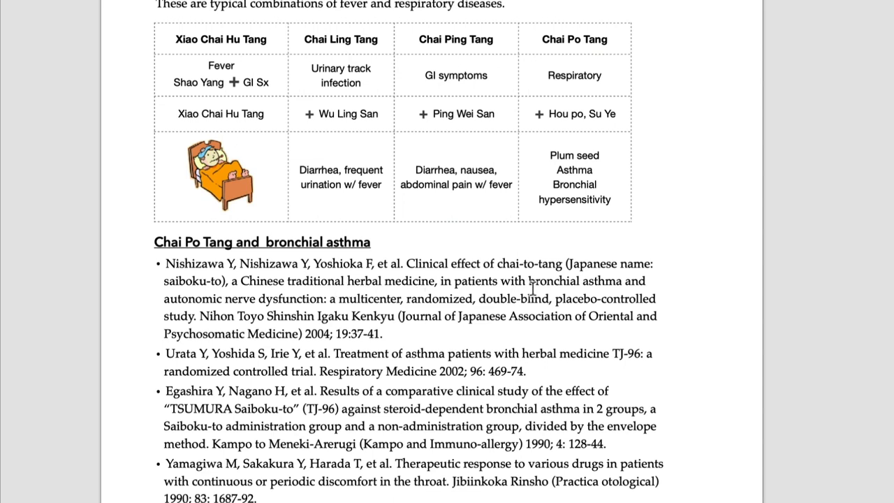
{"action": "mouse_move", "coordinate": [212, 304]}
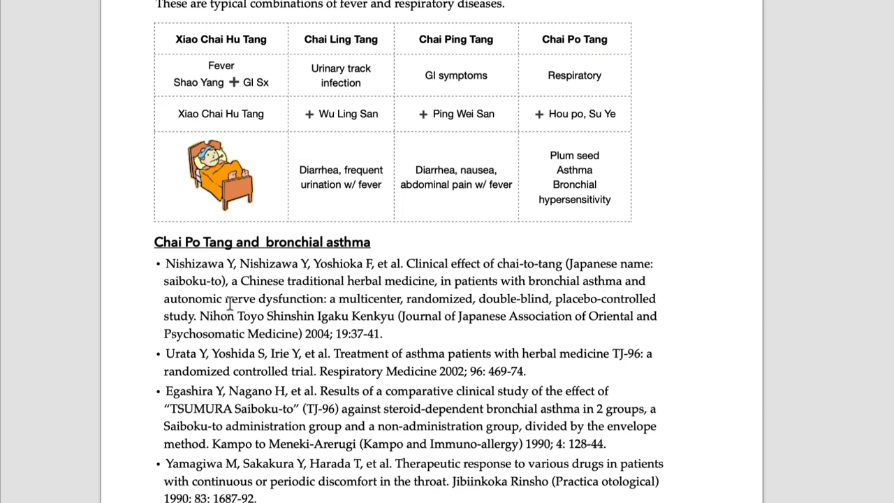
{"action": "mouse_move", "coordinate": [289, 300]}
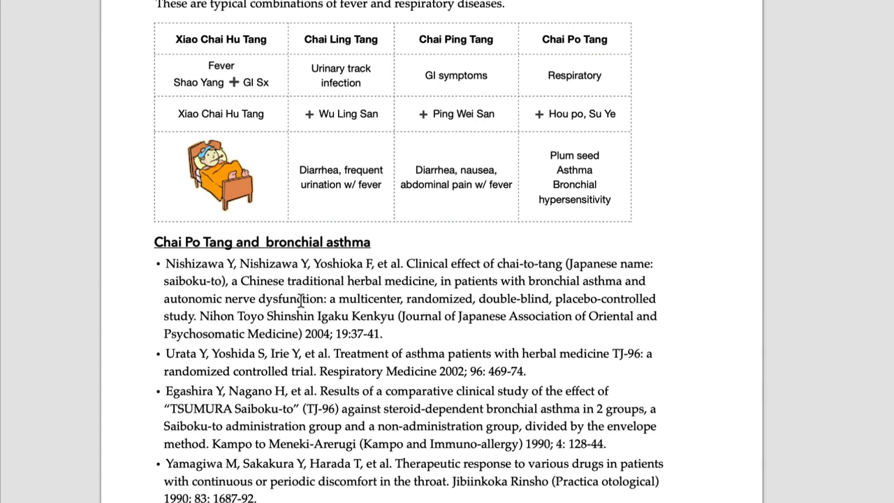
{"action": "mouse_move", "coordinate": [393, 357]}
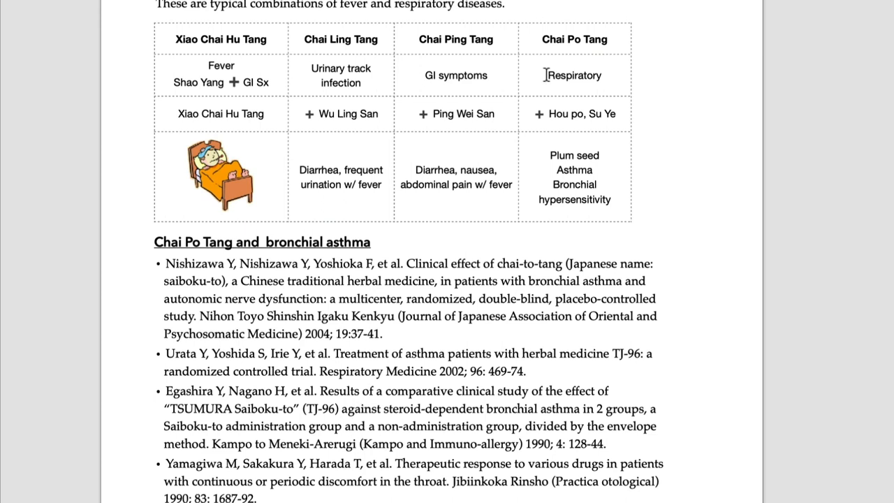
Scroll back to the Ban Xia Hou Po Tang herb diagram and herb-actions table.
{"action": "scroll", "scroll_direction": "down", "scroll_amount": 3}
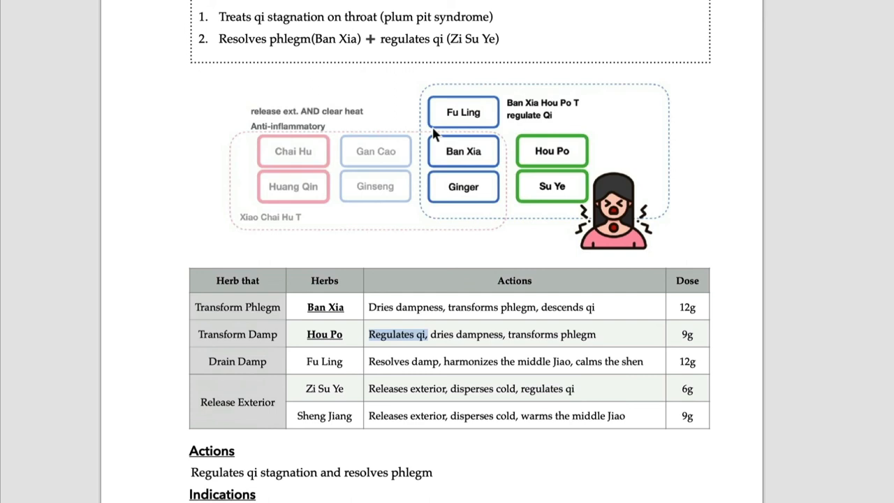
{"action": "mouse_move", "coordinate": [287, 109]}
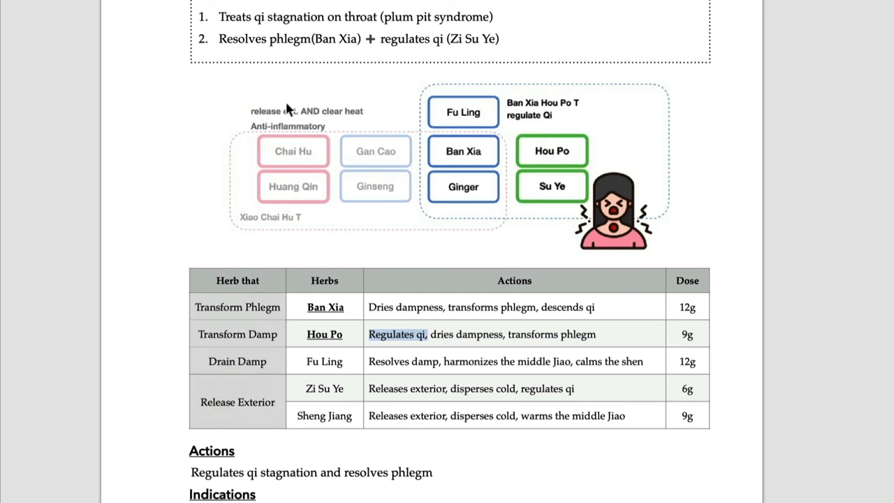
{"action": "mouse_move", "coordinate": [505, 103]}
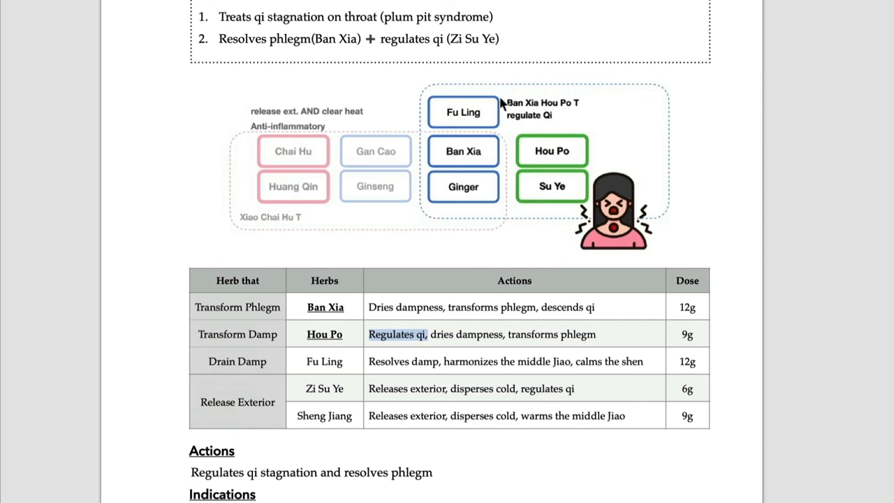
{"action": "mouse_move", "coordinate": [486, 160]}
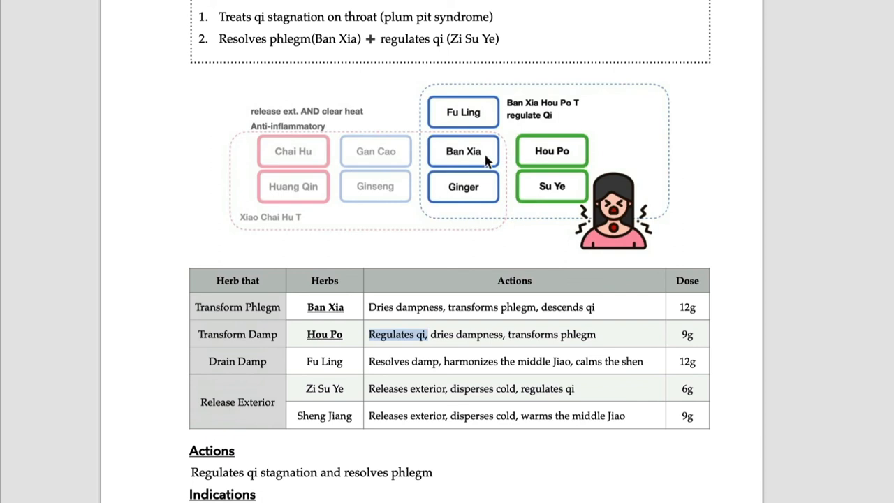